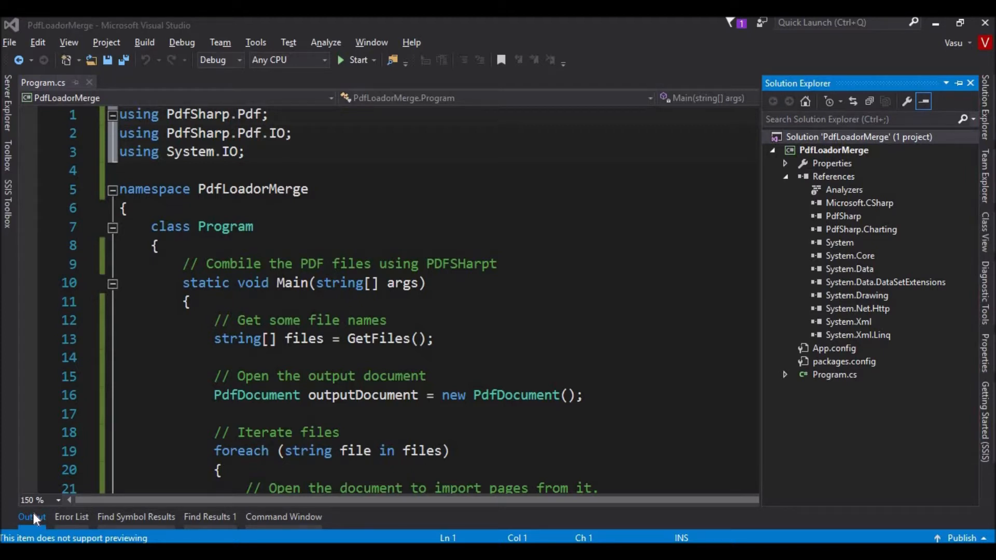
mouse_move(815, 320)
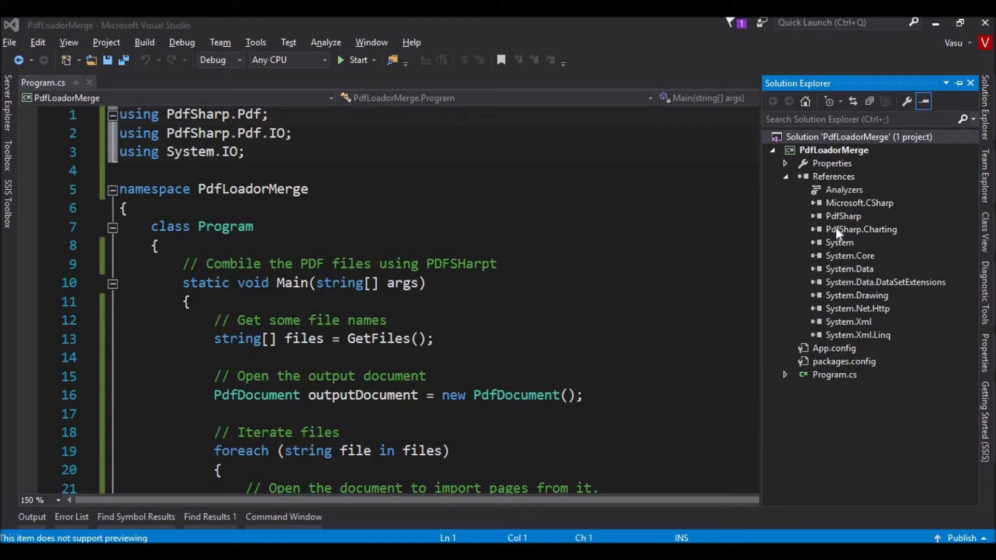
Bring up the NuGet package manager for the PdfLoadorMerge project.
click(843, 216)
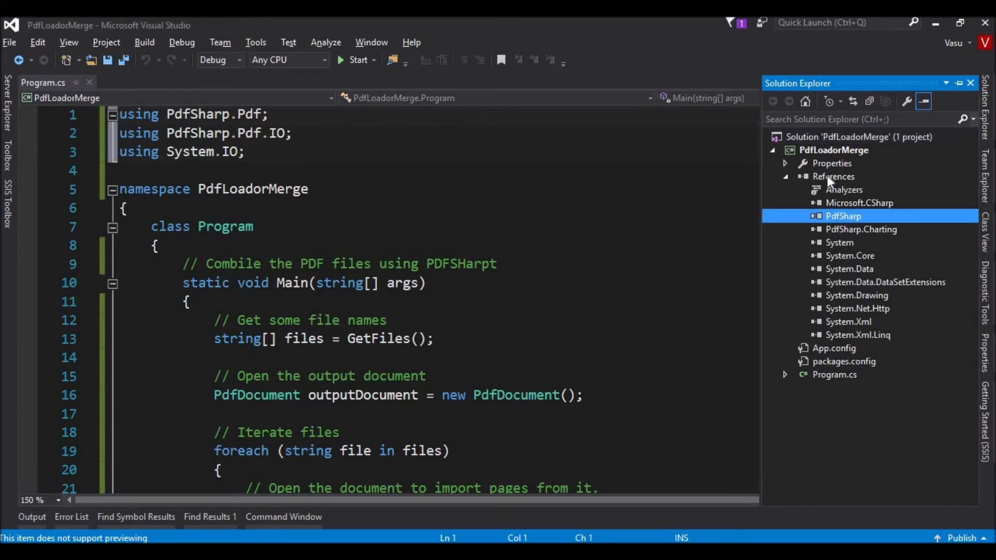
click(832, 150)
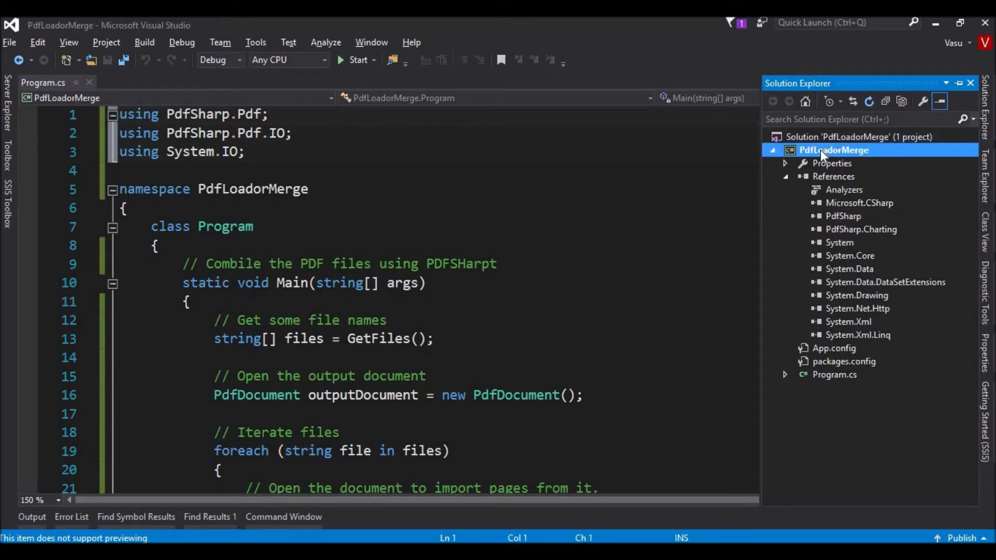
right_click(834, 149)
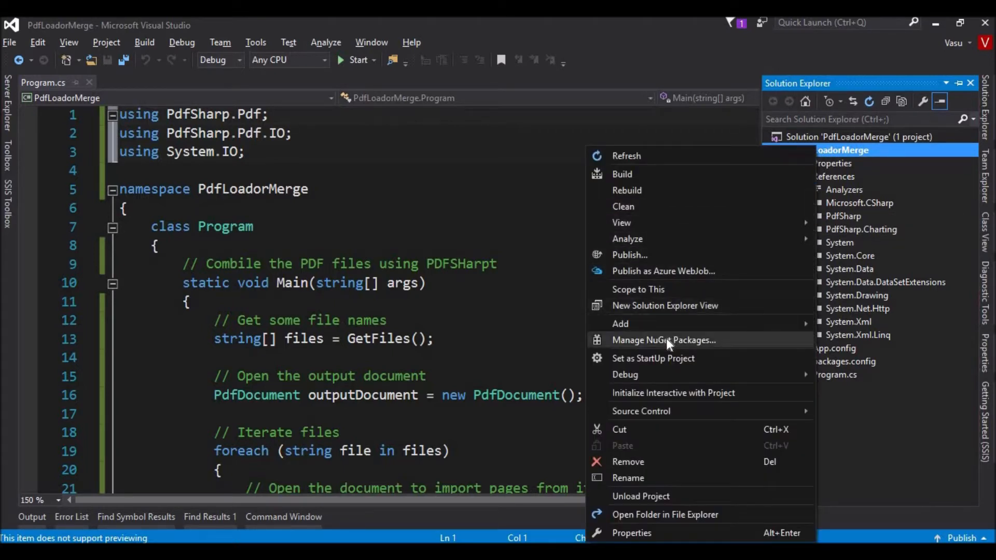
click(662, 340)
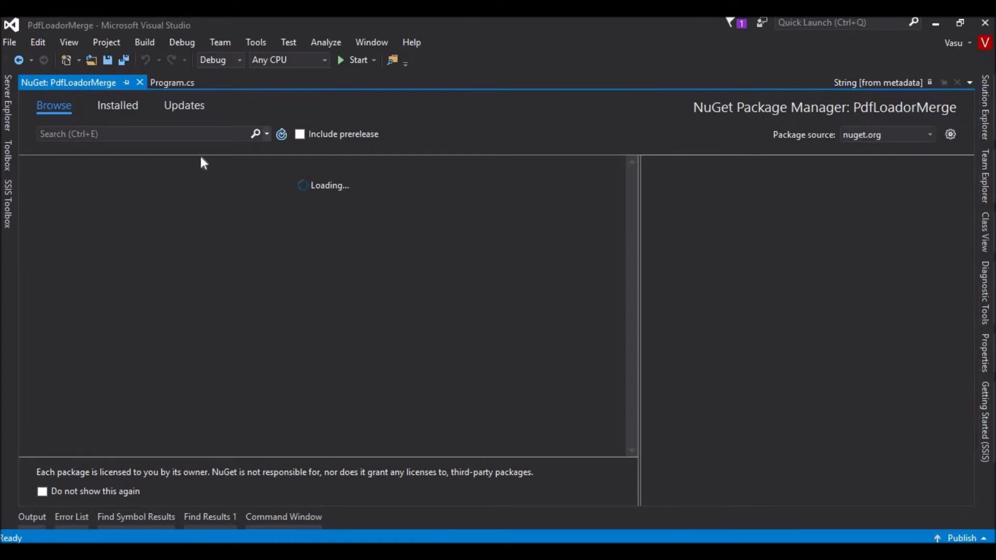
Search 'pd' in Installed packages to confirm PDFsharp v1.32.3057, then check the PdfSharp and PdfSharp.Charting references.
click(146, 134)
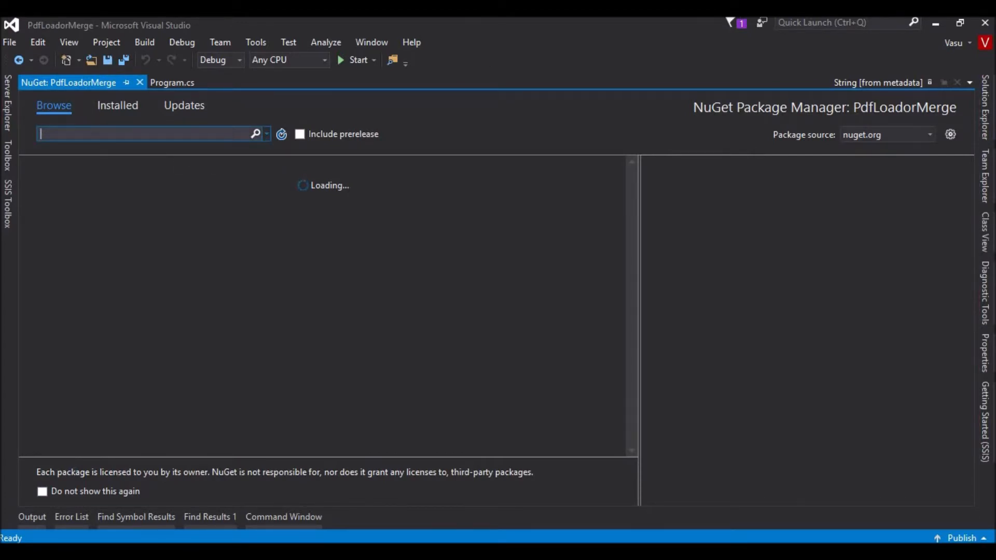
text(pdfsh)
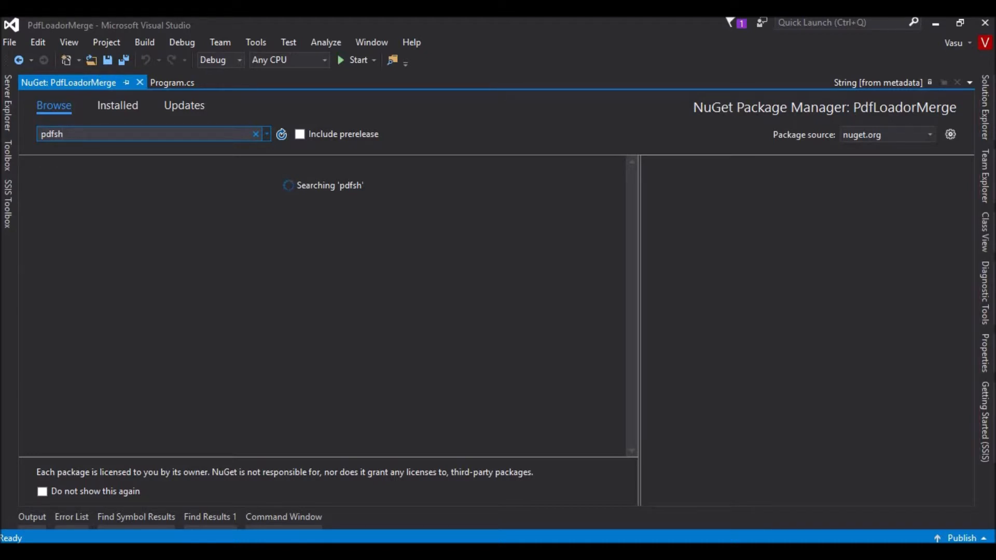
key(Backspace)
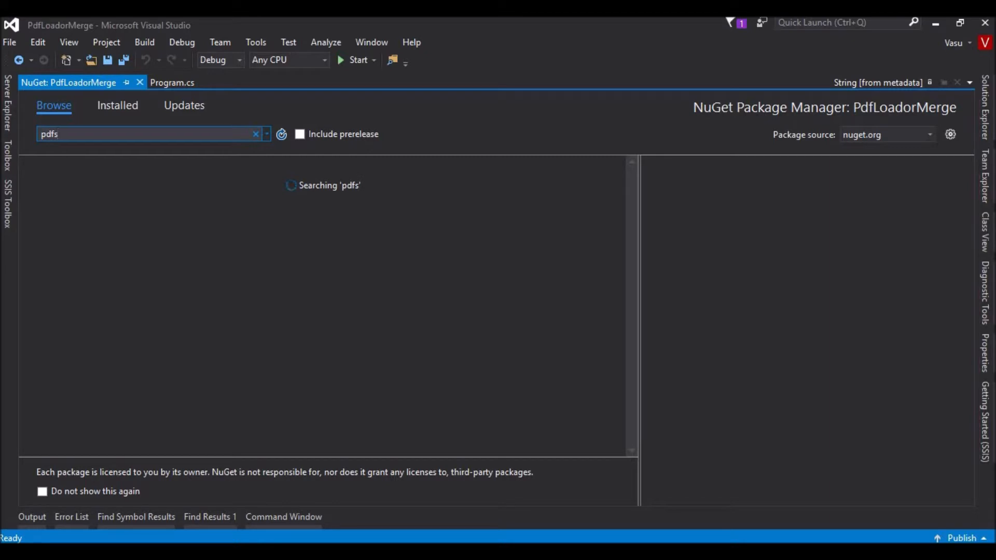
mouse_move(117, 104)
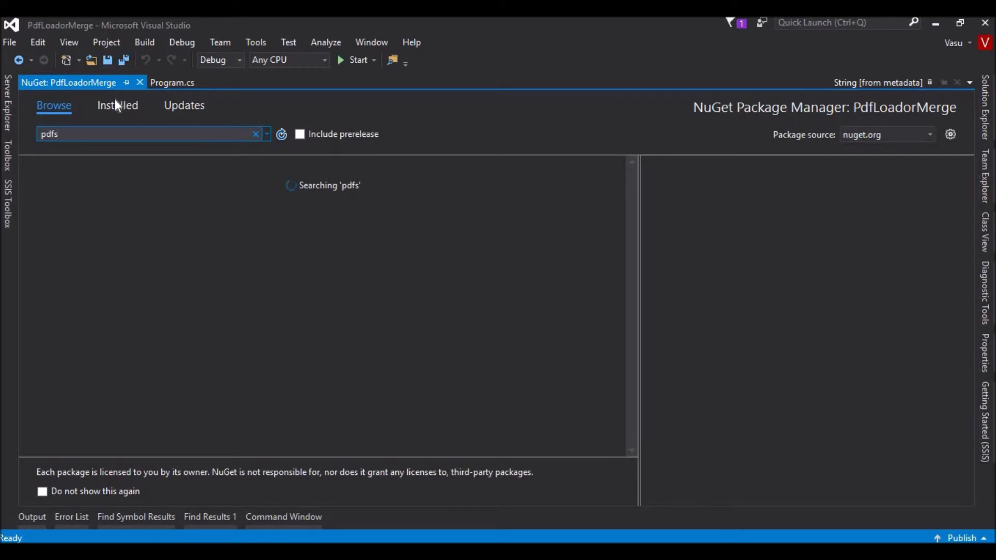
click(117, 106)
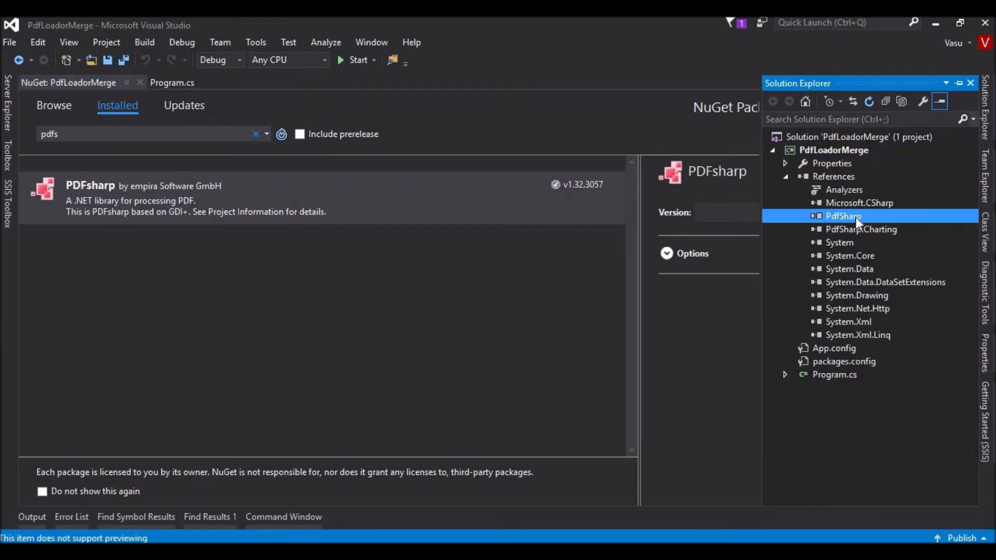
click(861, 228)
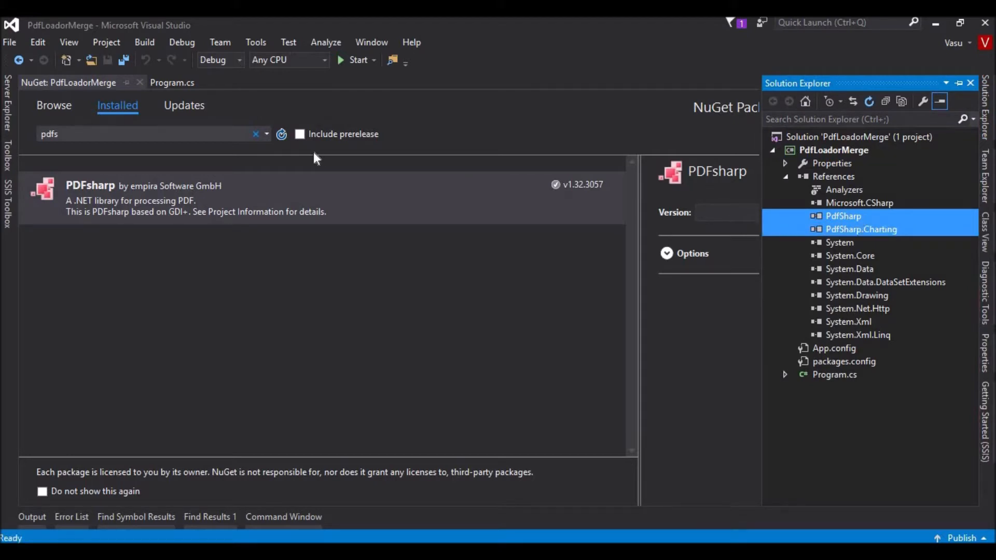
click(172, 83)
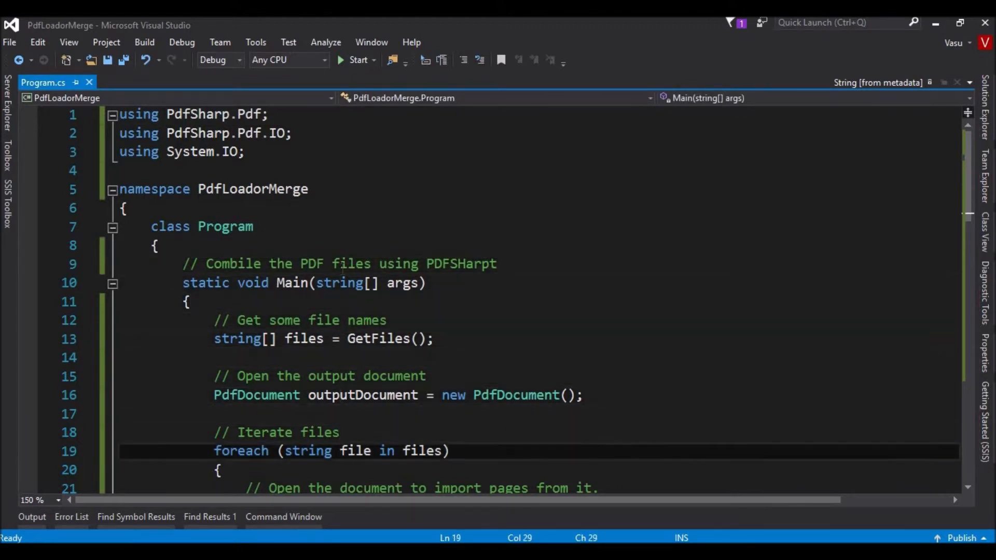
Review GetFiles' DirectoryInfo for D:\pdf and the counter increment in Main's merge loop.
scroll(down, 3)
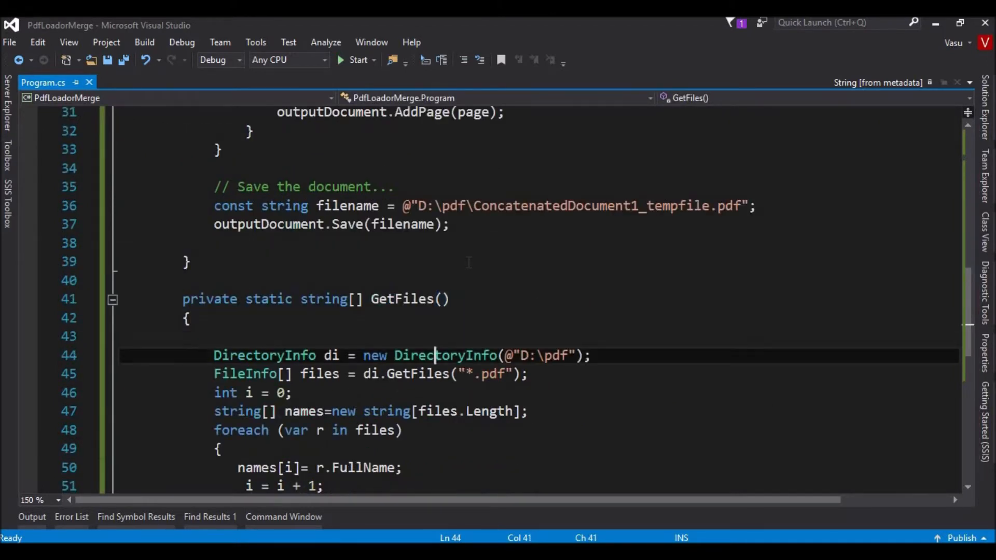
double_click(445, 355)
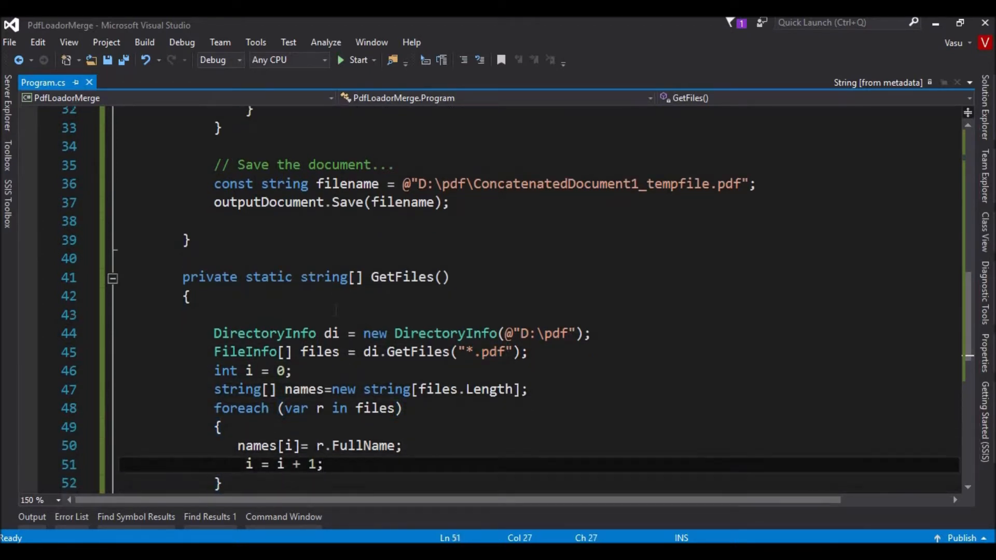
click(324, 277)
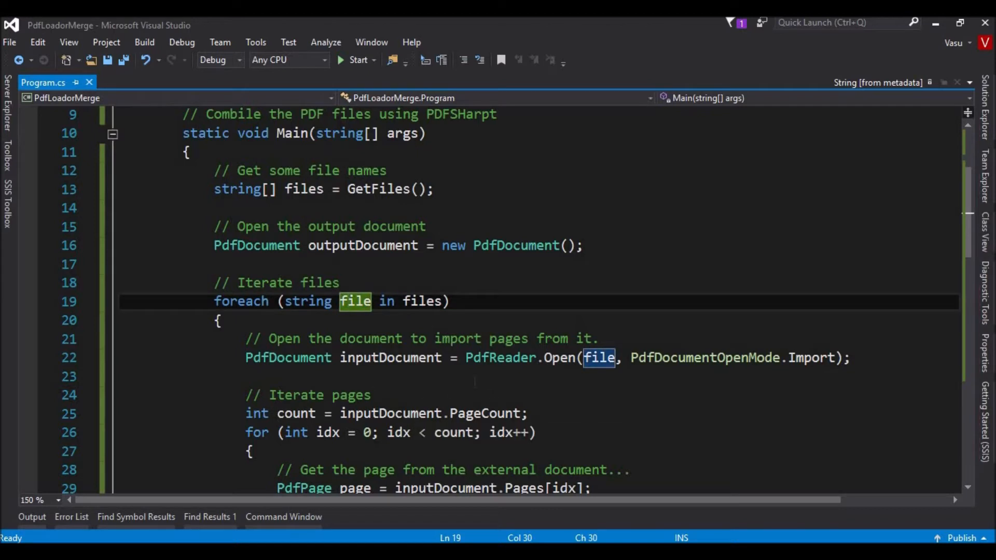
mouse_move(487, 400)
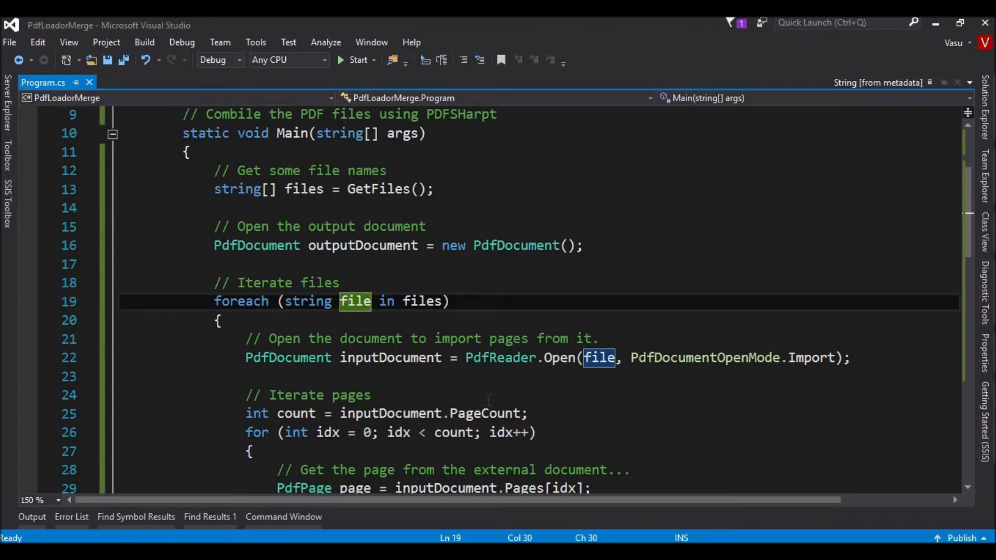
mouse_move(501, 358)
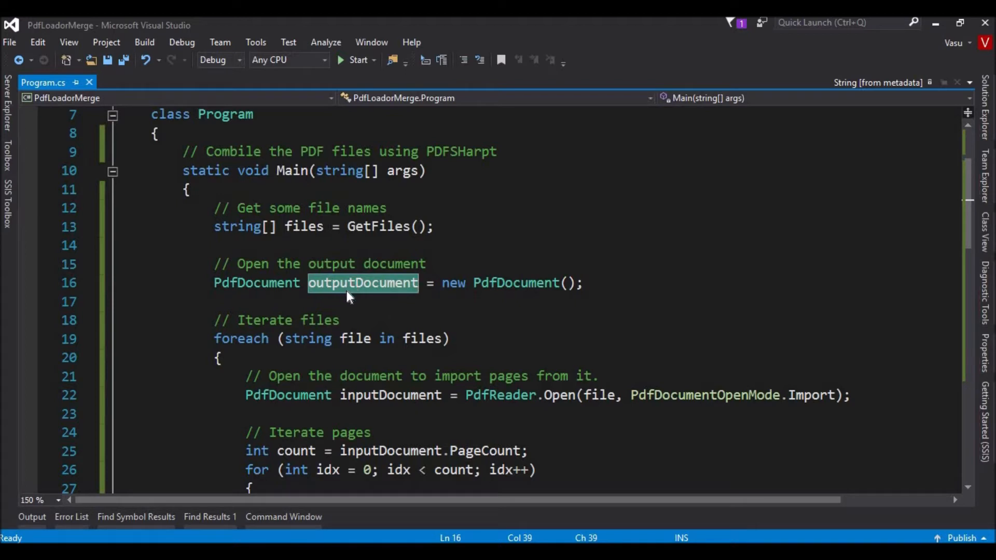
click(362, 282)
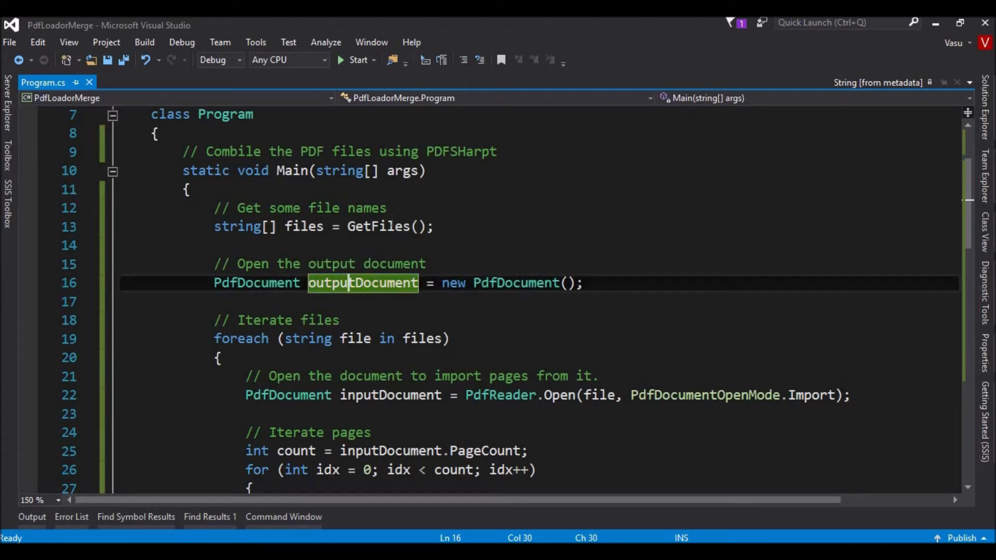
click(372, 227)
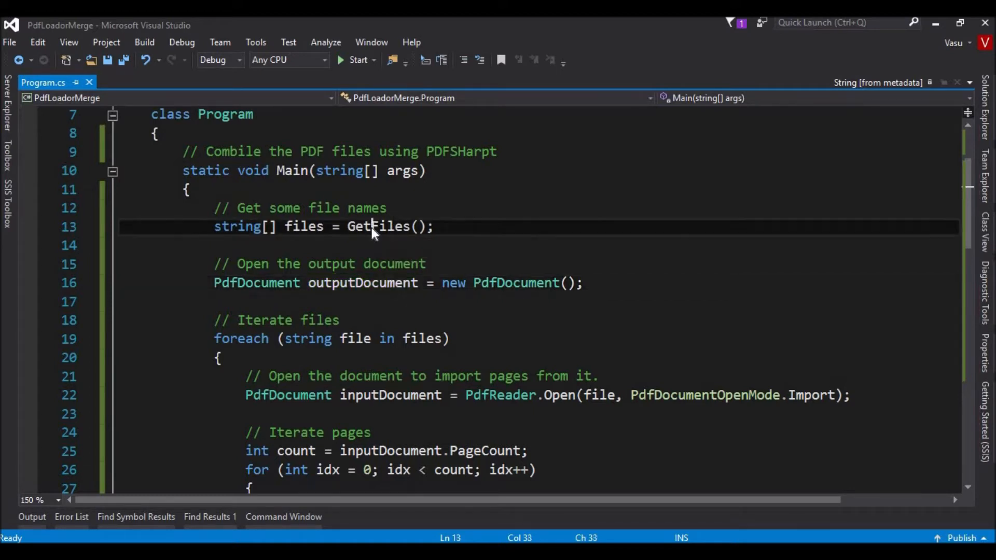
double_click(377, 226)
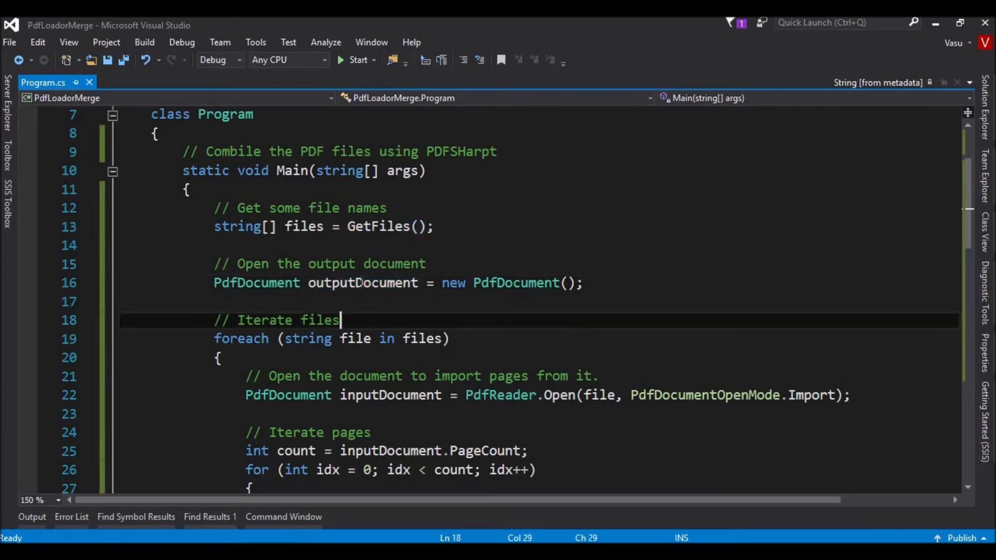
click(417, 376)
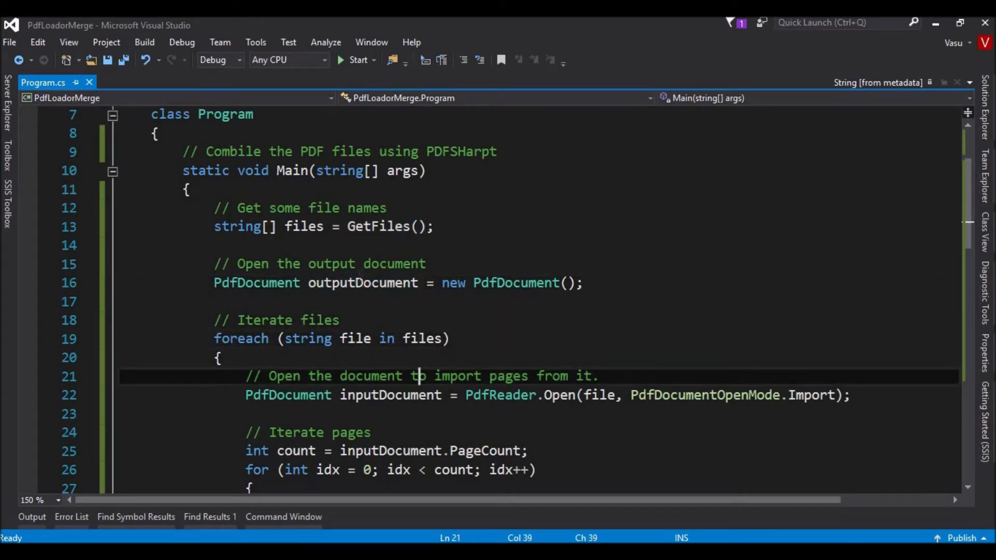
double_click(362, 283)
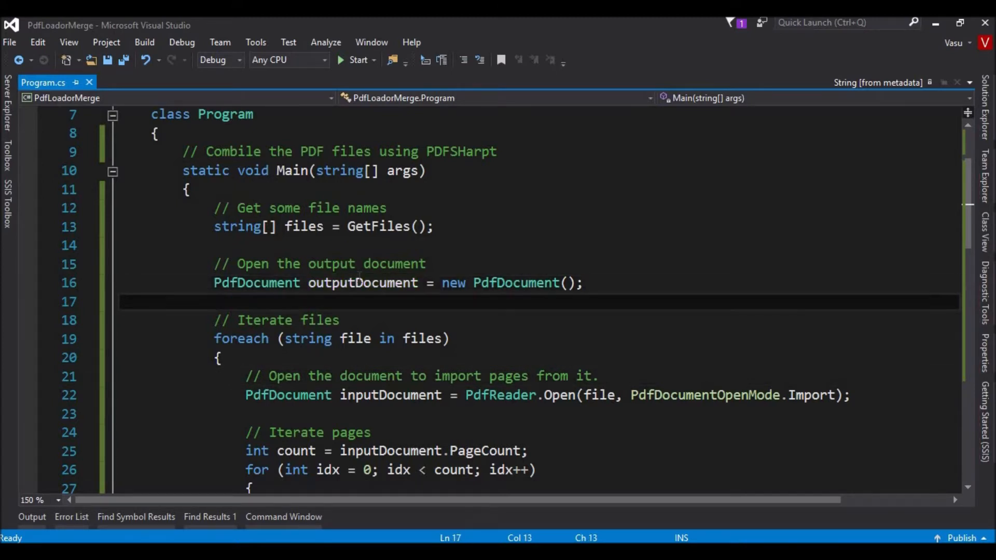
click(247, 414)
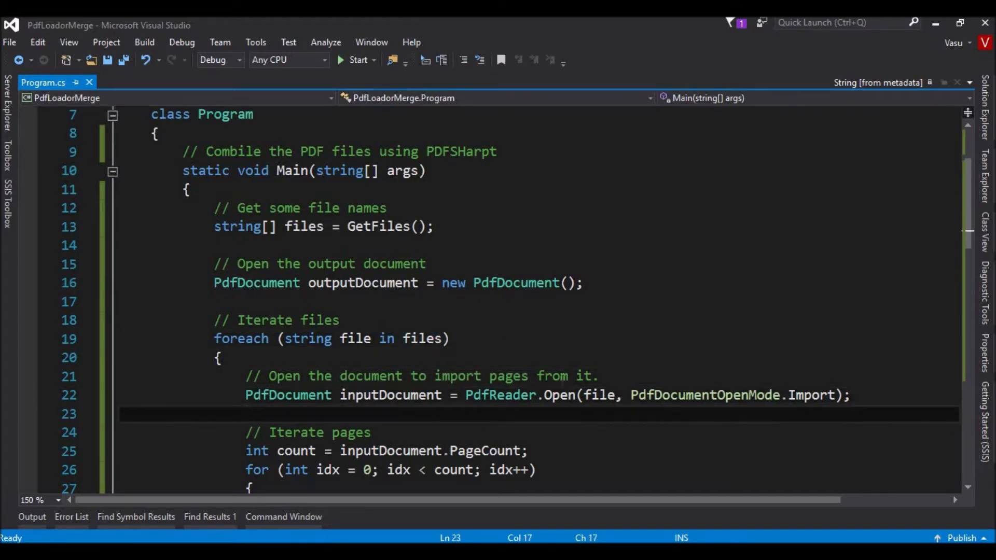
double_click(500, 394)
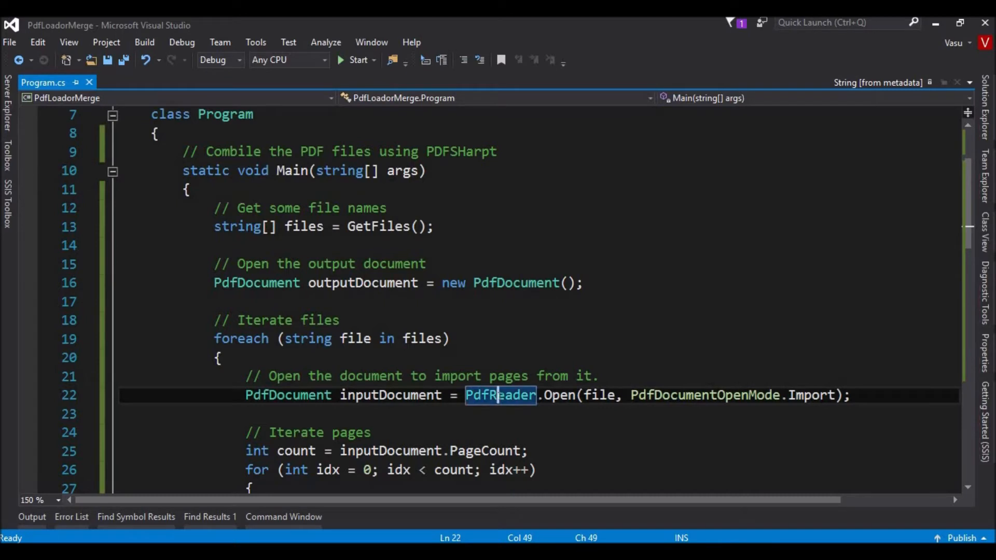
mouse_move(500, 394)
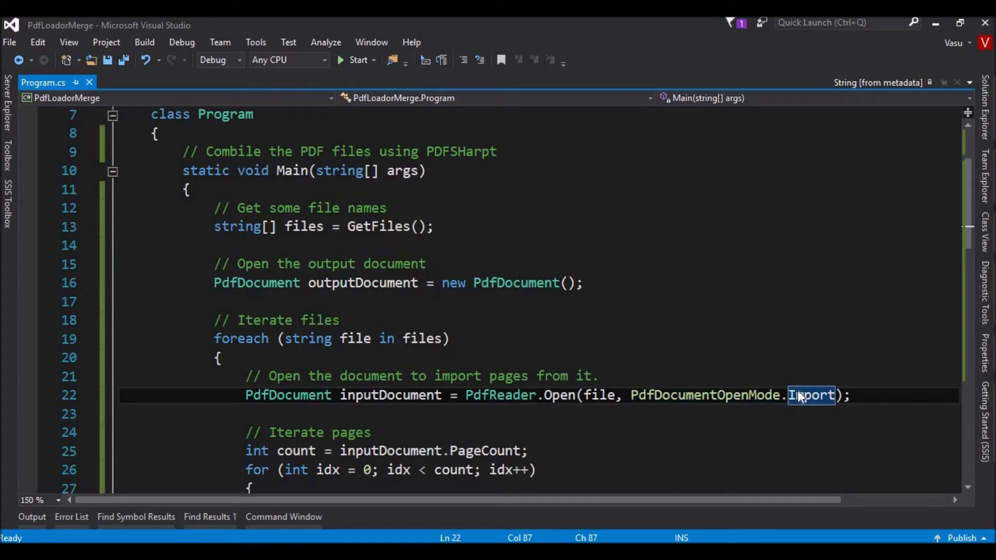
key(Delete)
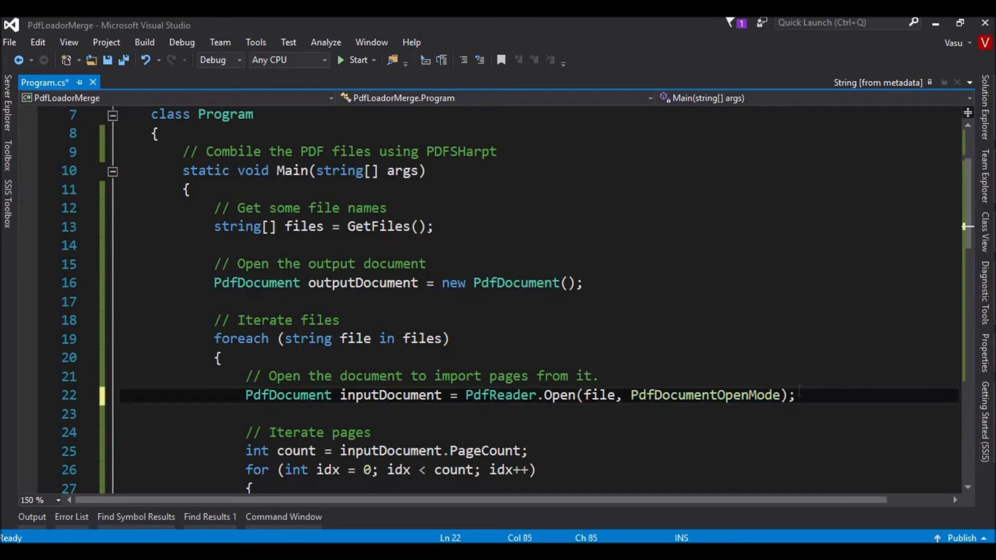
text(.)
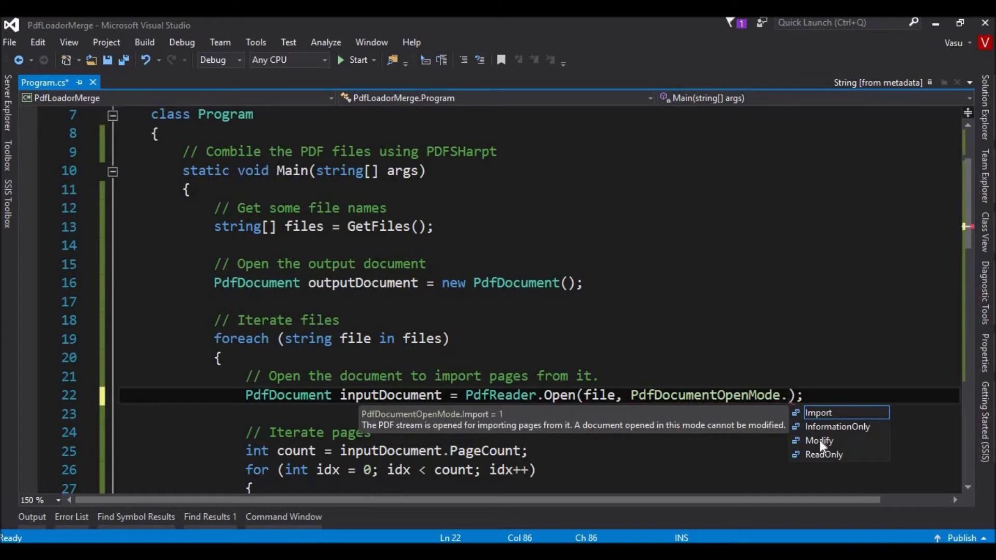
mouse_move(819, 434)
text(Import)
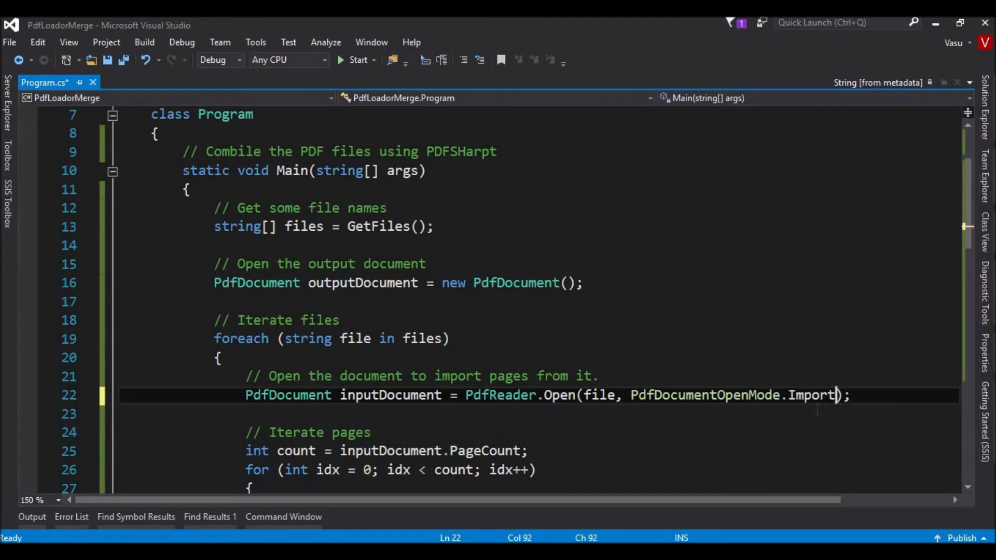
double_click(810, 394)
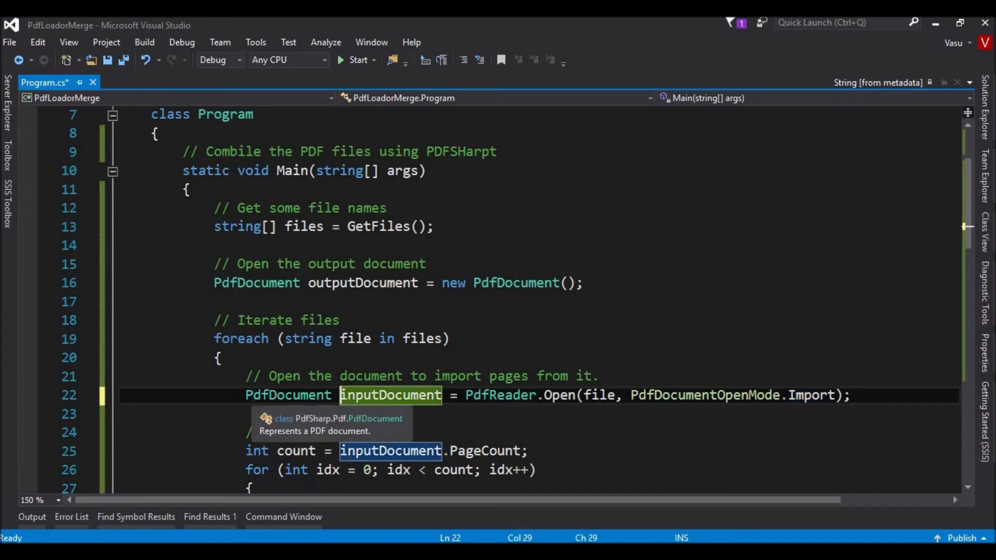
click(500, 394)
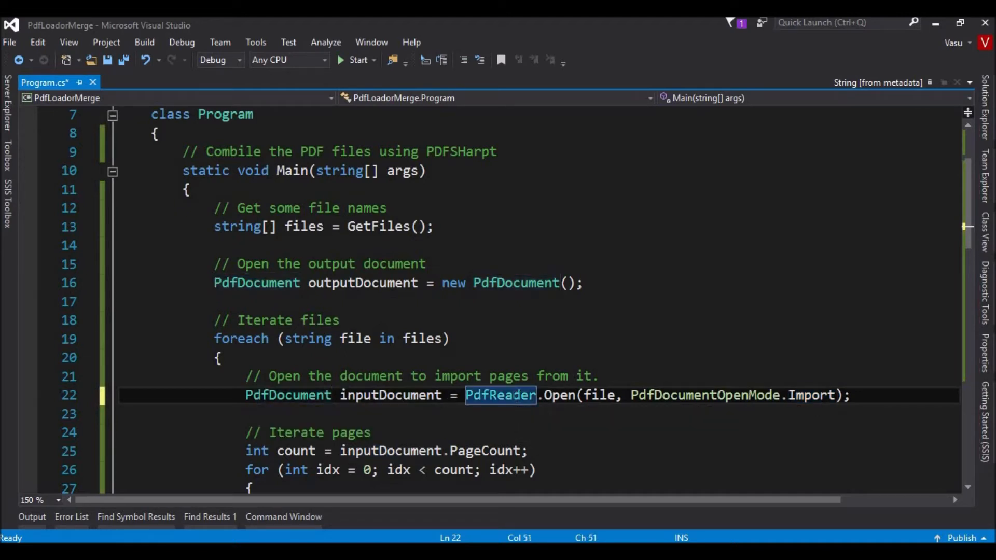
click(386, 394)
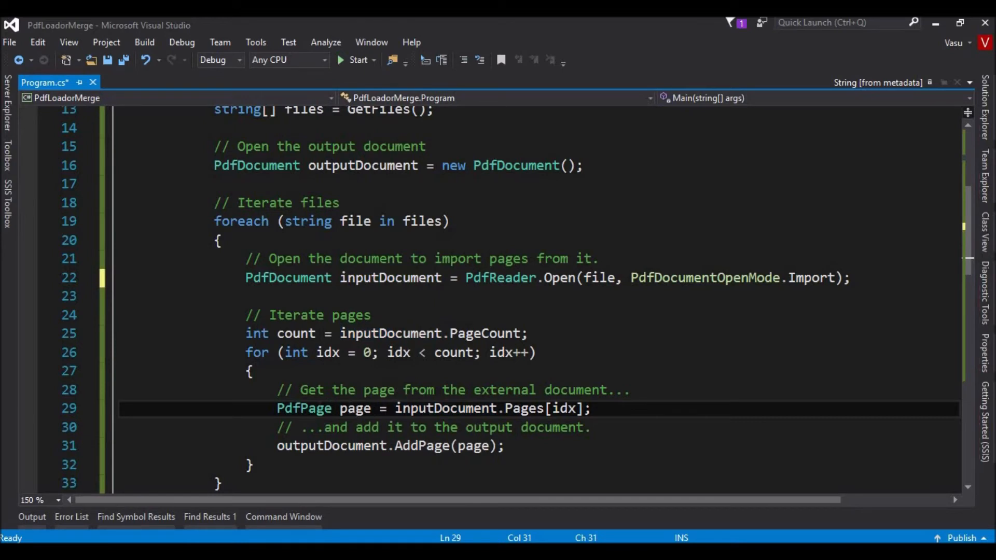
double_click(304, 409)
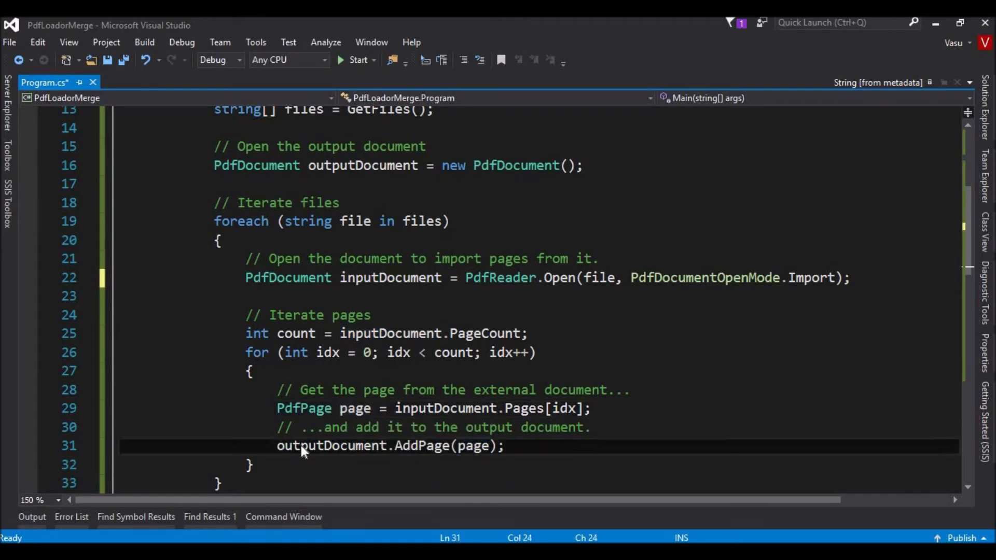
double_click(330, 445)
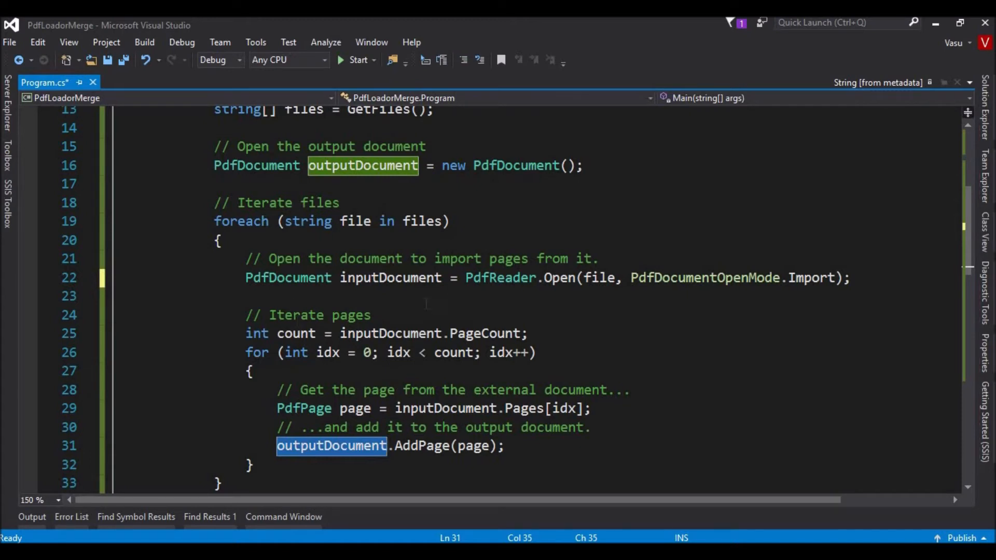
mouse_move(500, 278)
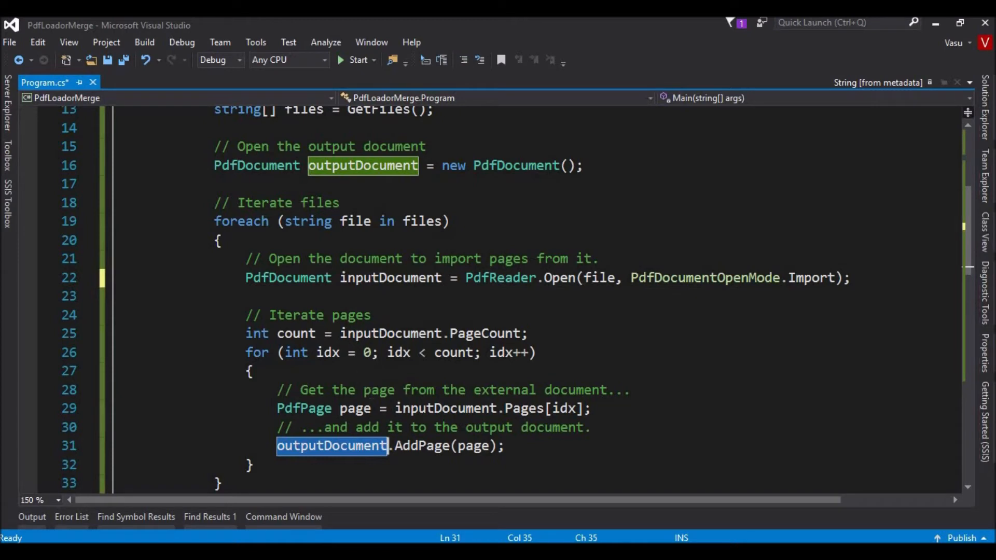
mouse_move(323, 461)
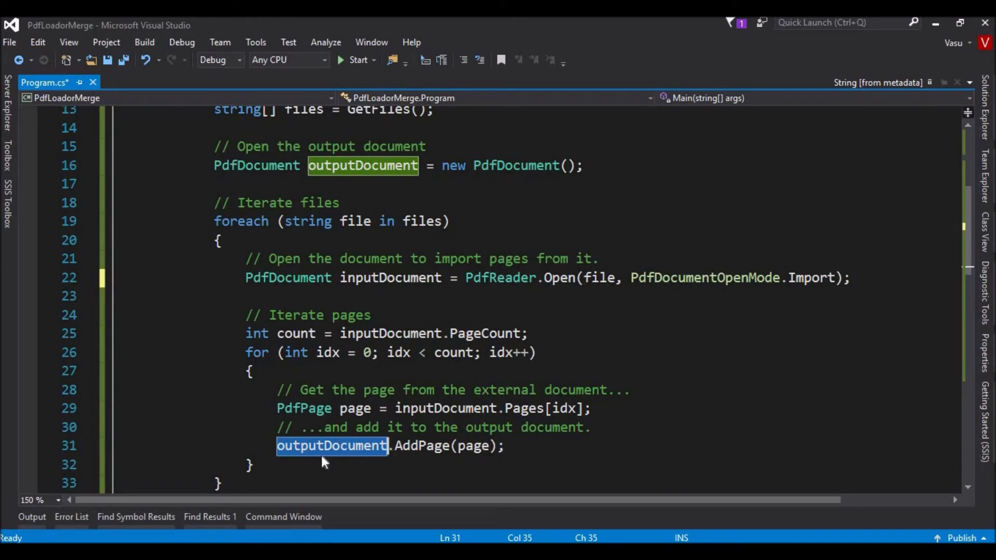
mouse_move(327, 444)
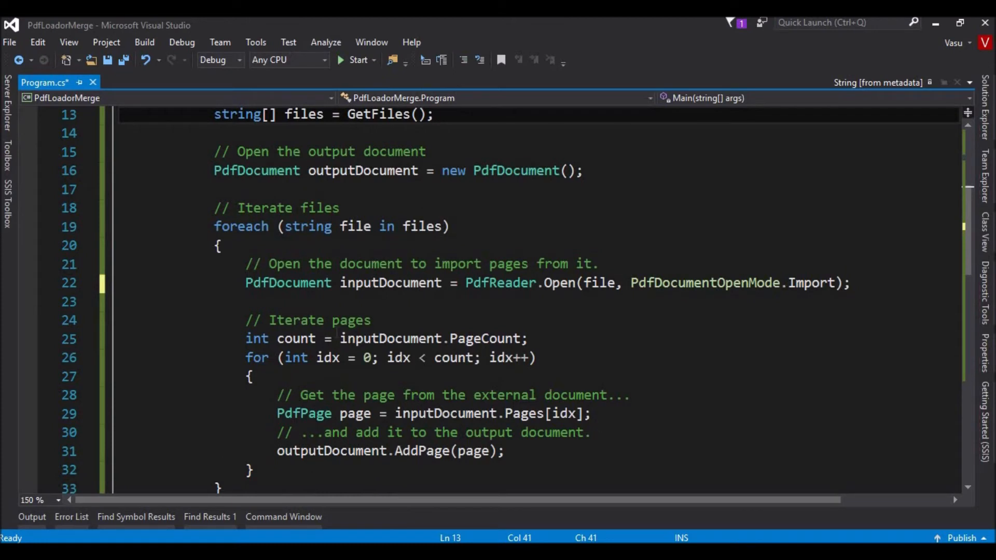
double_click(363, 170)
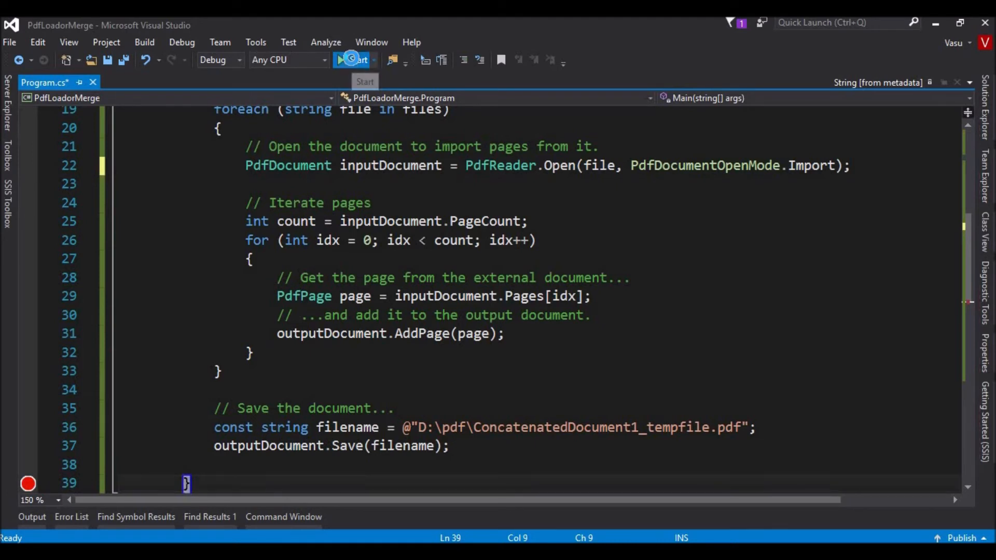
Start the PdfLoadorMerge program from the toolbar so it merges the PDFs.
click(355, 60)
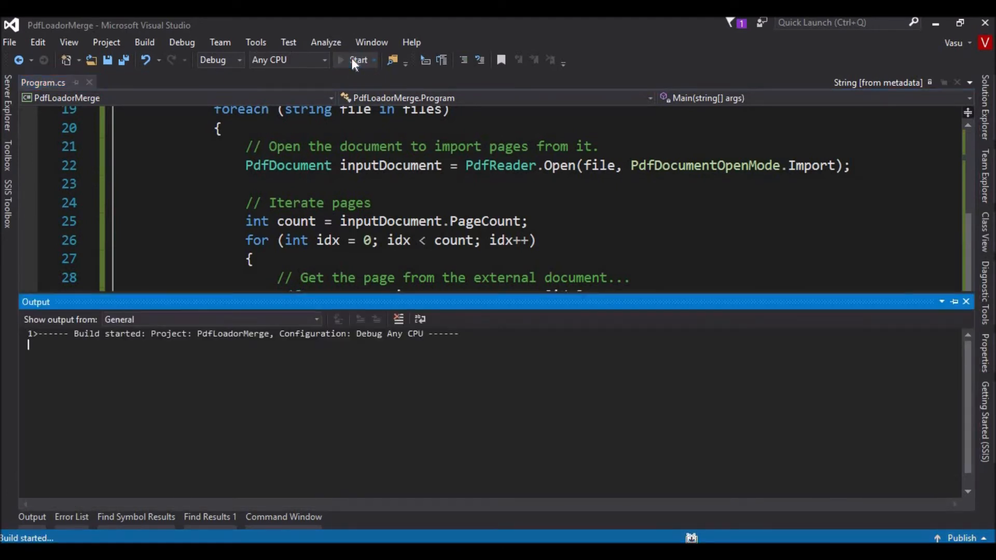
click(358, 60)
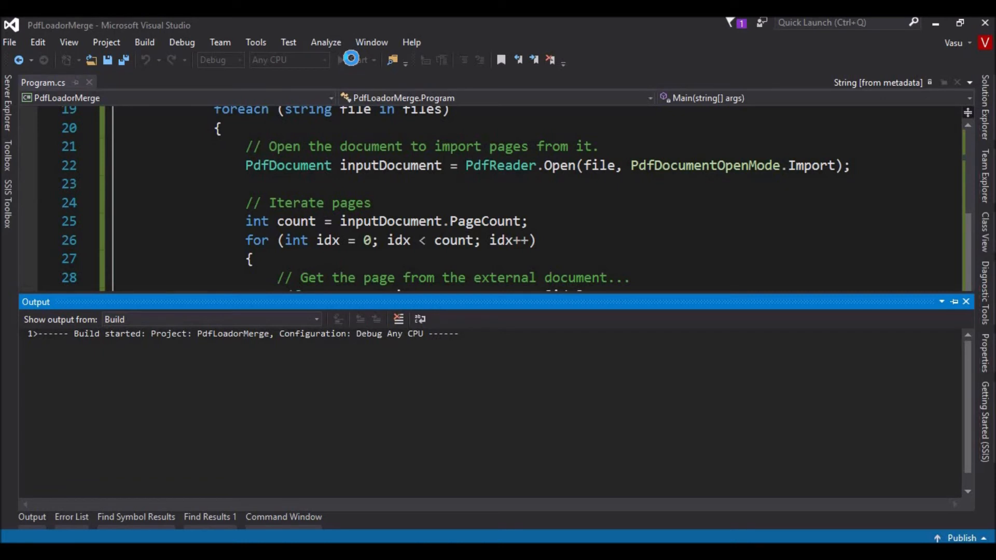
click(350, 60)
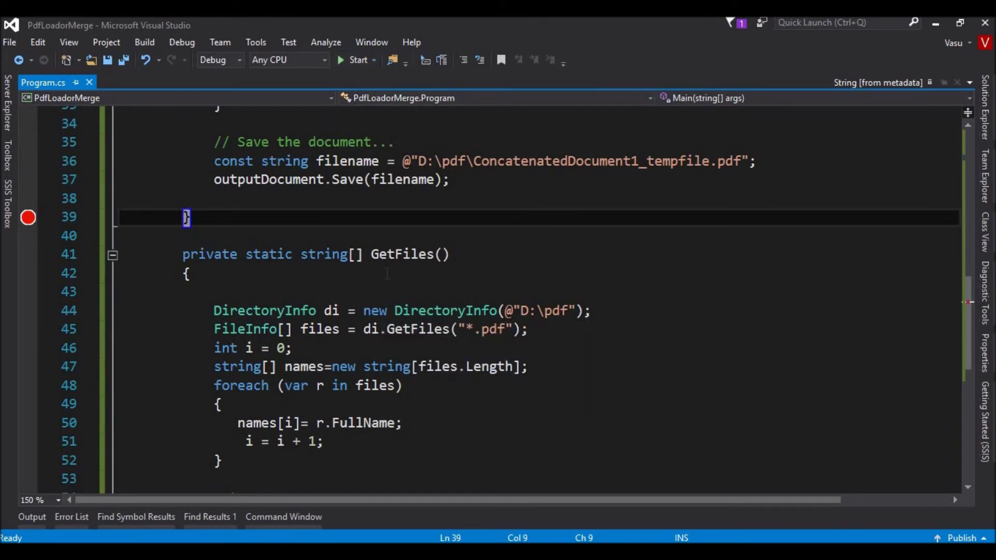
mouse_move(317, 535)
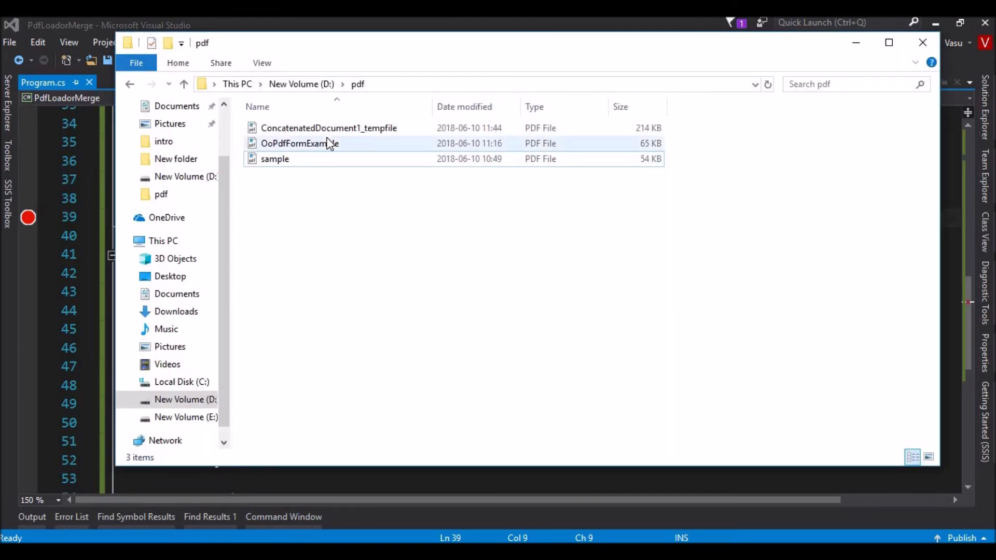
Open the sample and OoPdfFormExample source PDFs from D:\pdf to compare them.
click(328, 128)
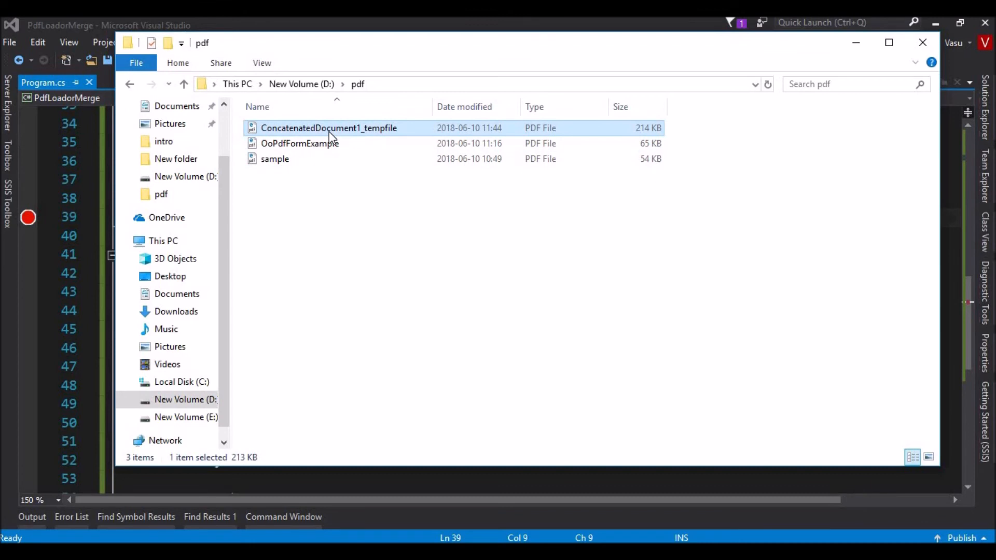
click(275, 159)
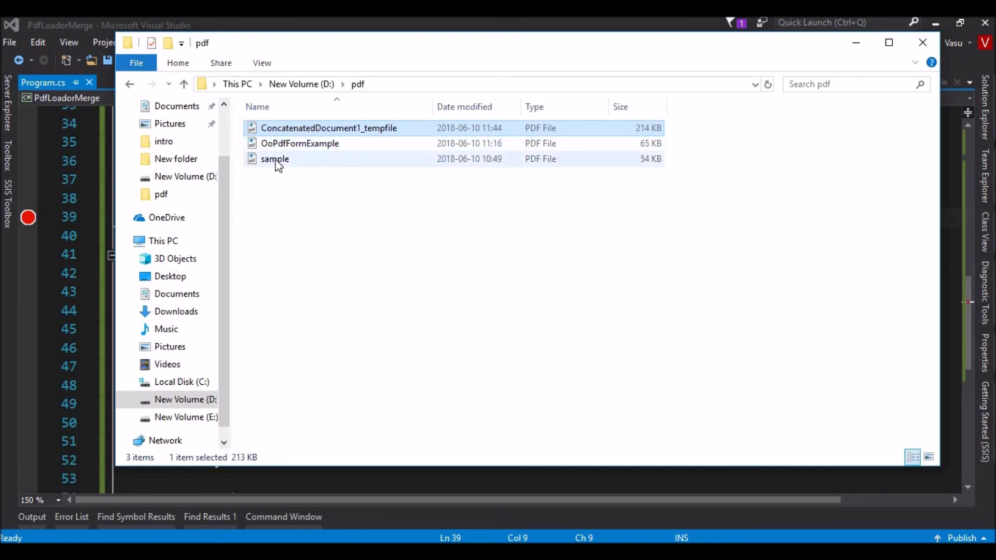
click(298, 143)
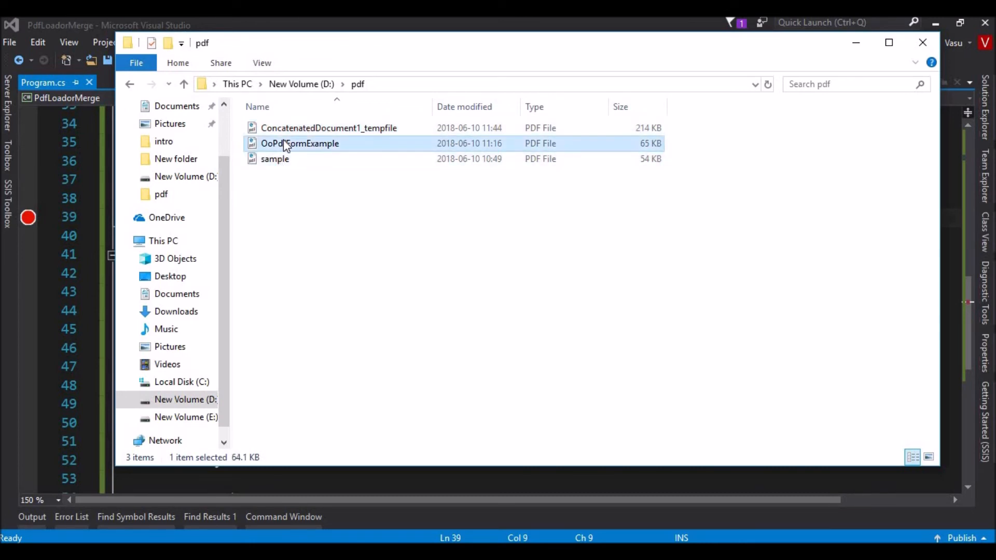
click(274, 159)
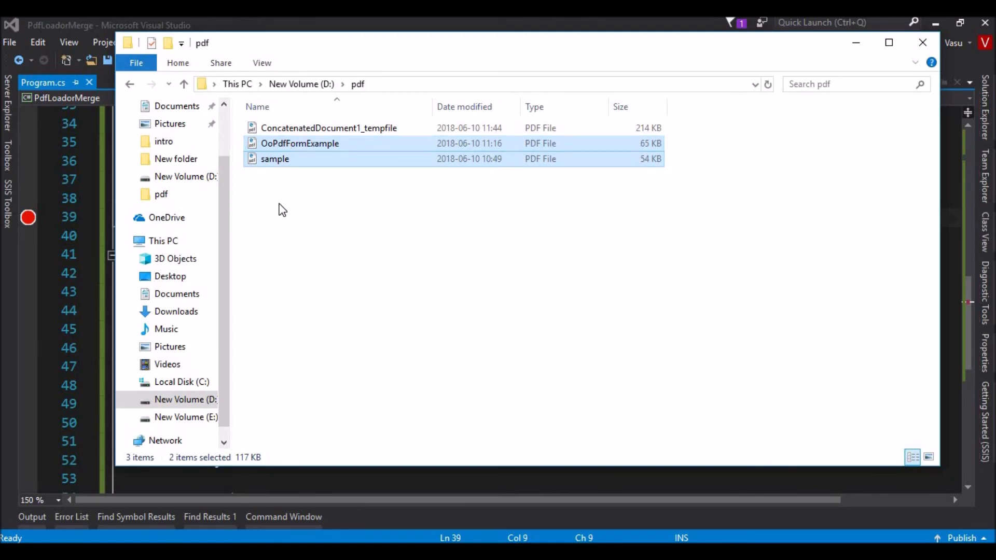
click(275, 158)
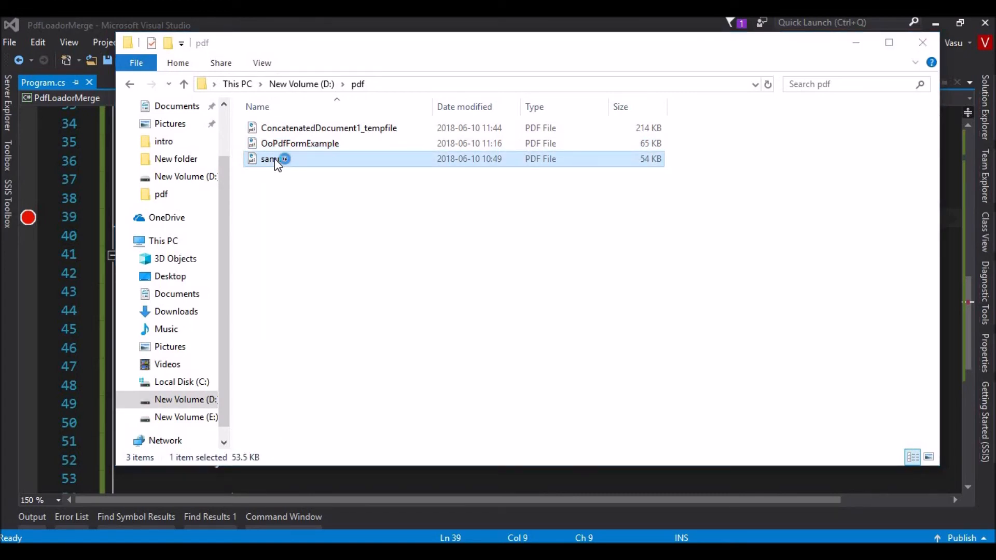
double_click(270, 159)
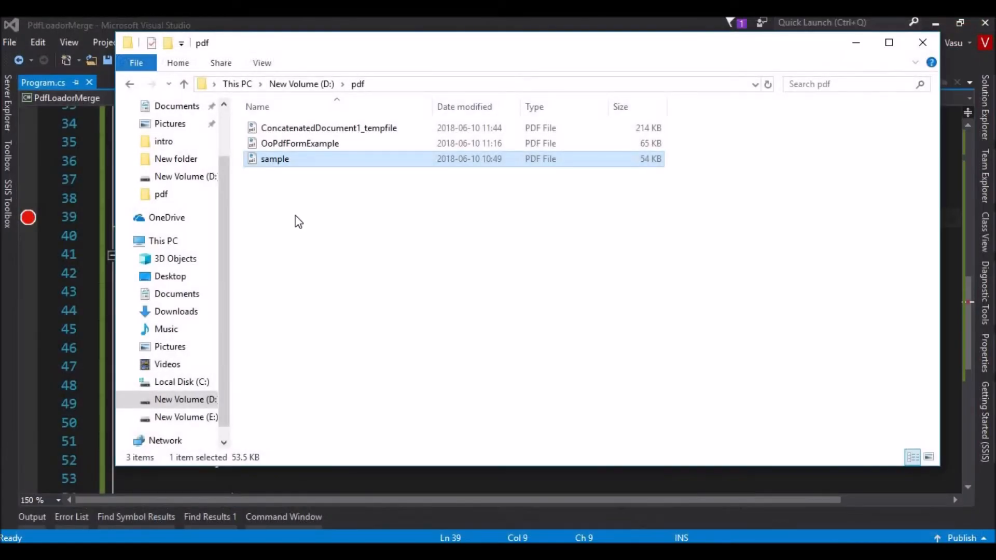
click(299, 143)
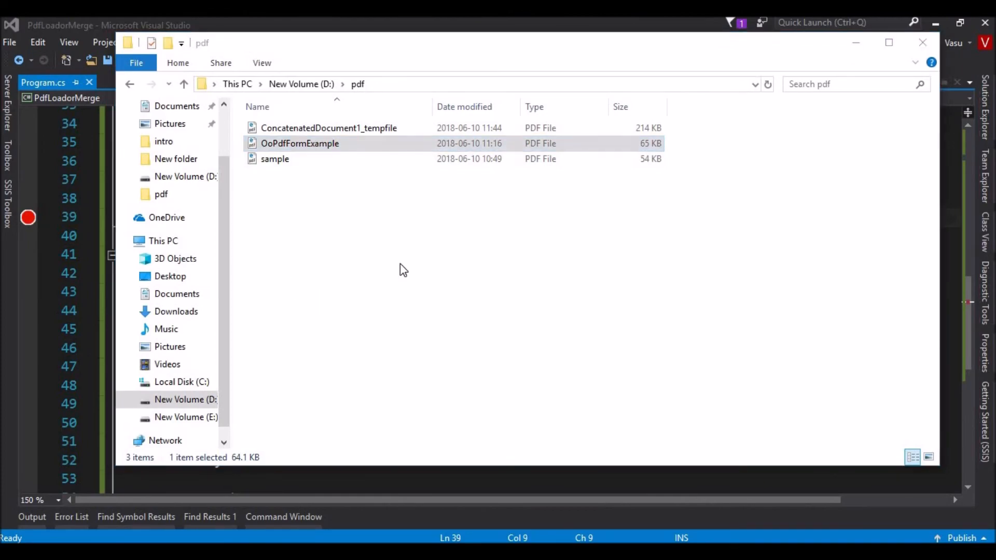
double_click(299, 143)
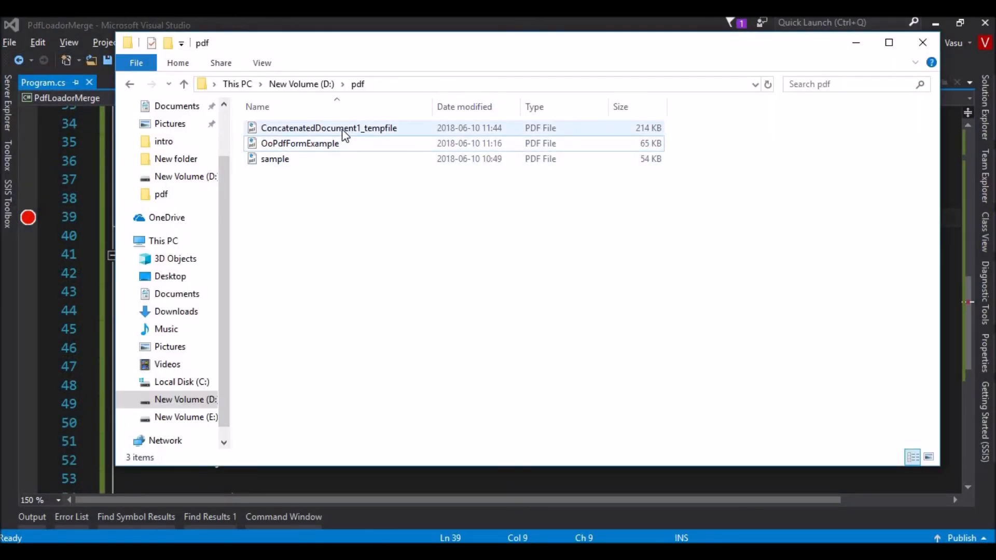
Open the merged ConcatenatedDocument1_tempfile PDF to check its pages.
click(299, 143)
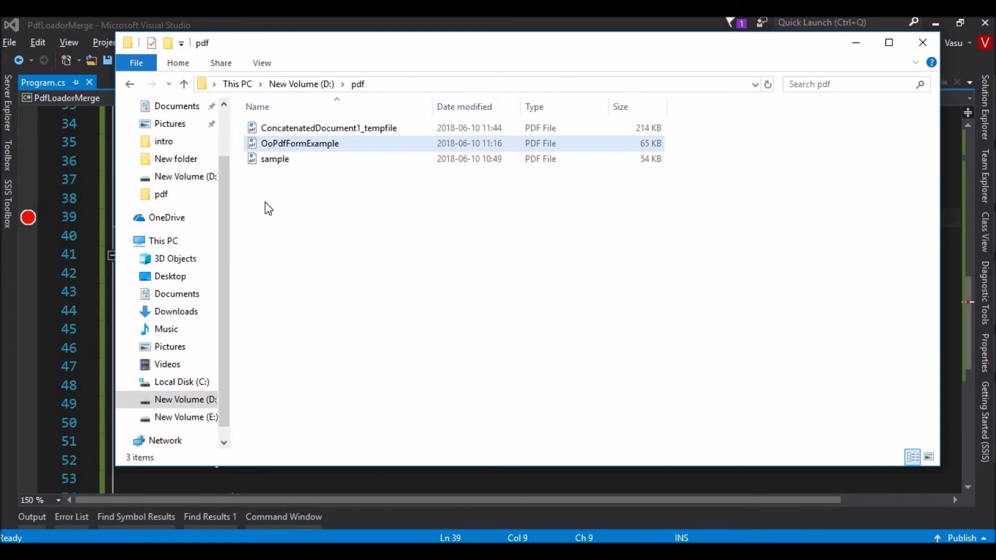
click(329, 127)
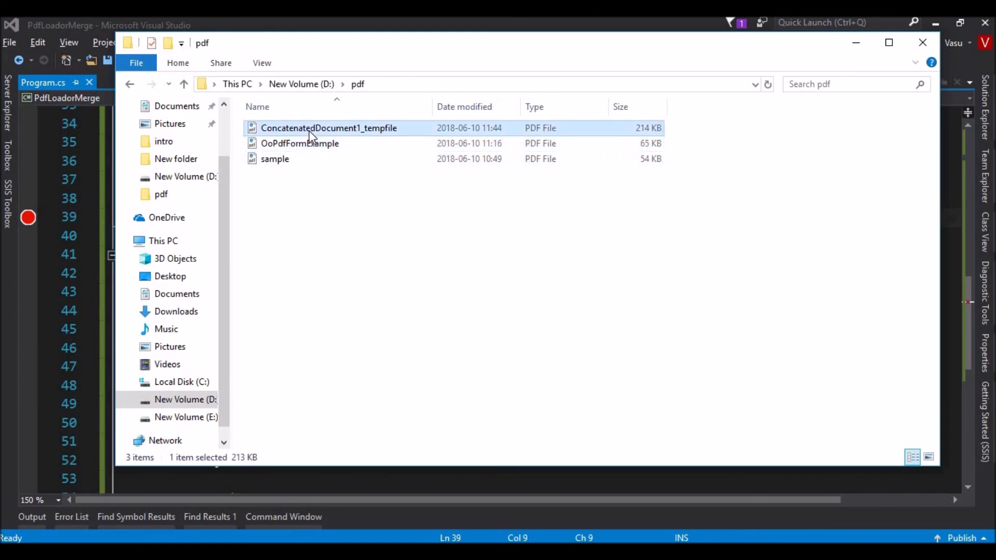
double_click(329, 127)
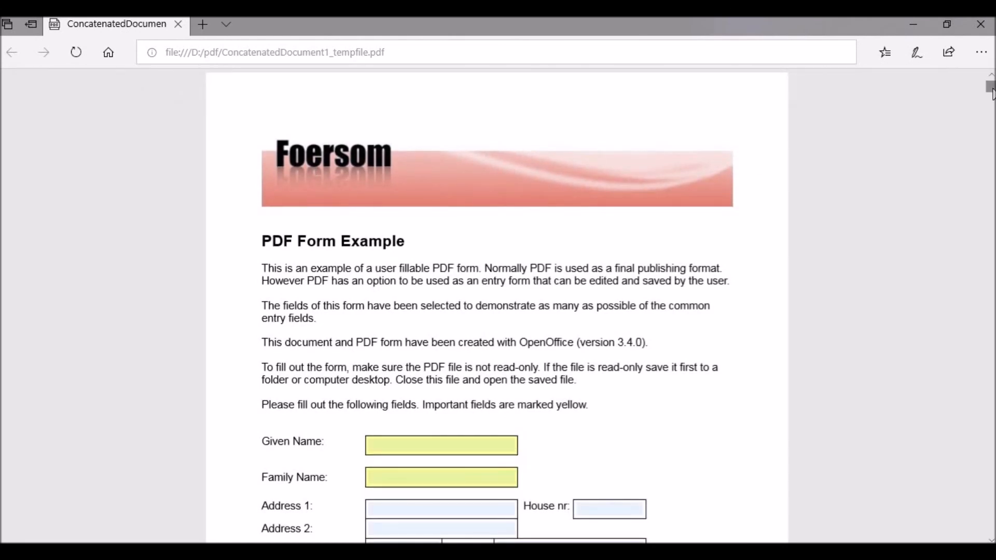
Scroll through the merged PDF in Edge, confirming the PDF Form Example and sample pages are both included.
scroll(down, 3)
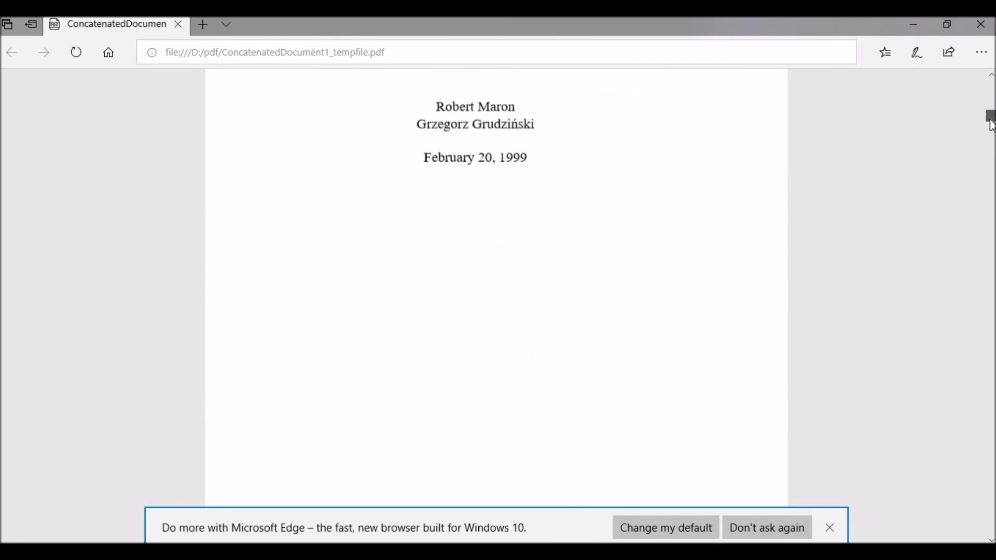
scroll(down, 3)
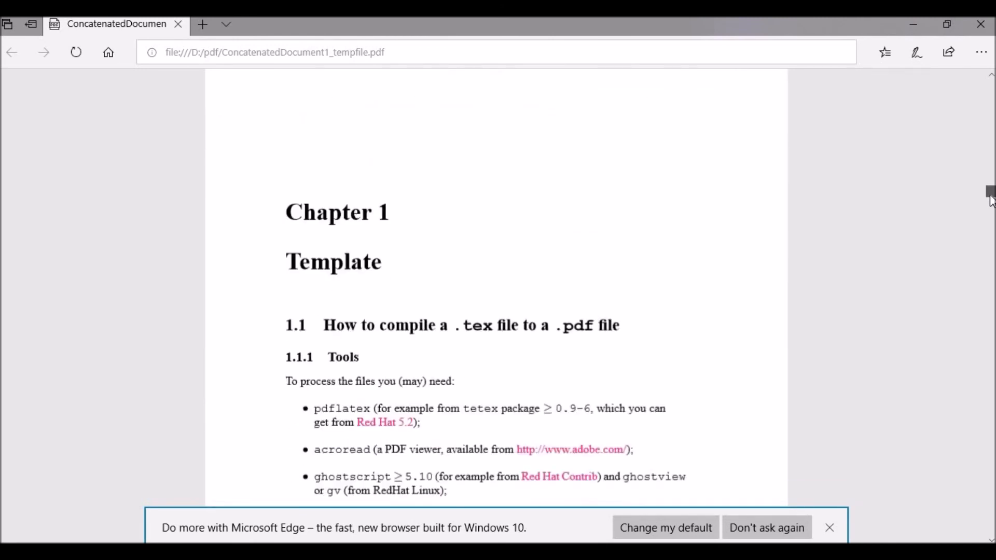
scroll(down, 3)
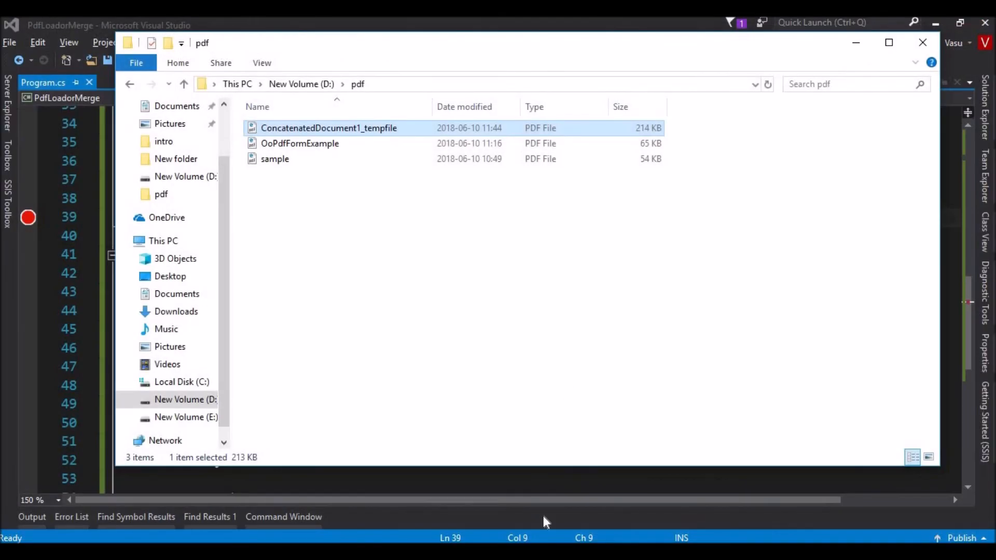
Bring Visual Studio back in front and scroll Program.cs up to Main's file-merging loop.
click(922, 43)
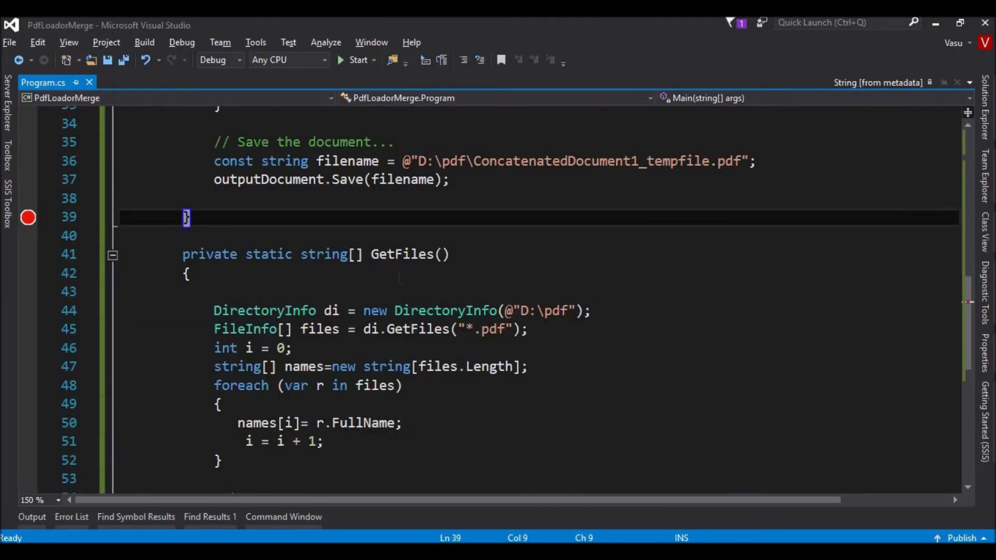
click(216, 198)
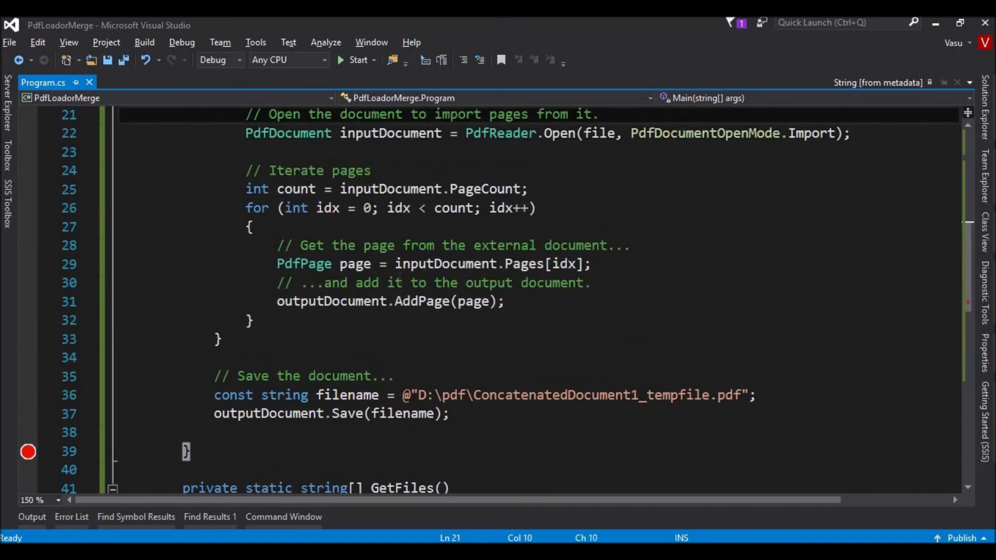
scroll(up, 3)
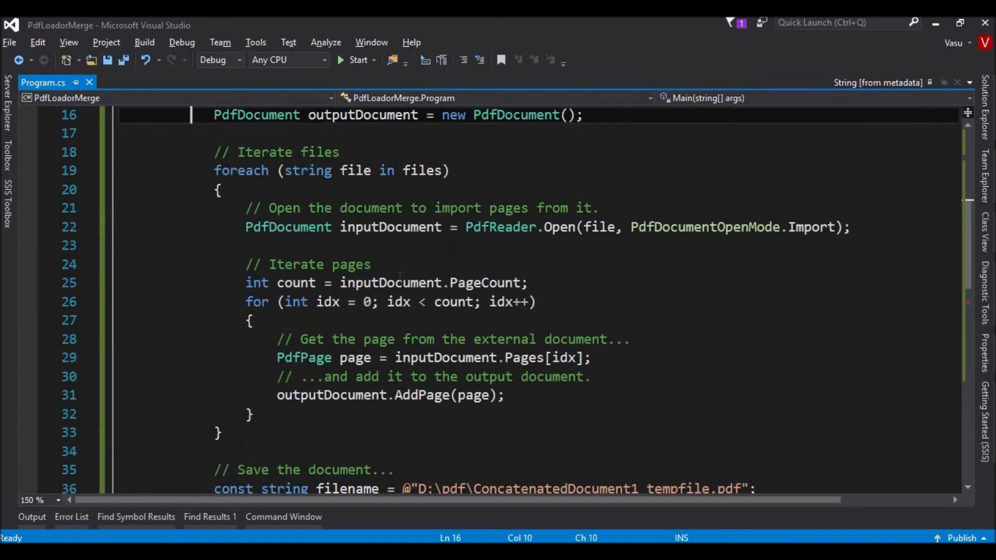